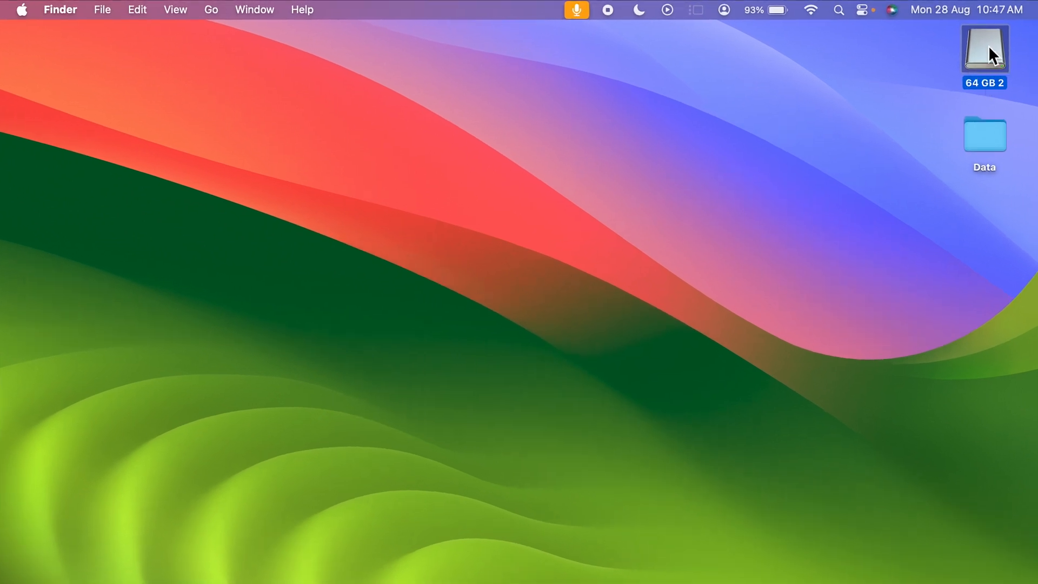
mouse_move(983, 345)
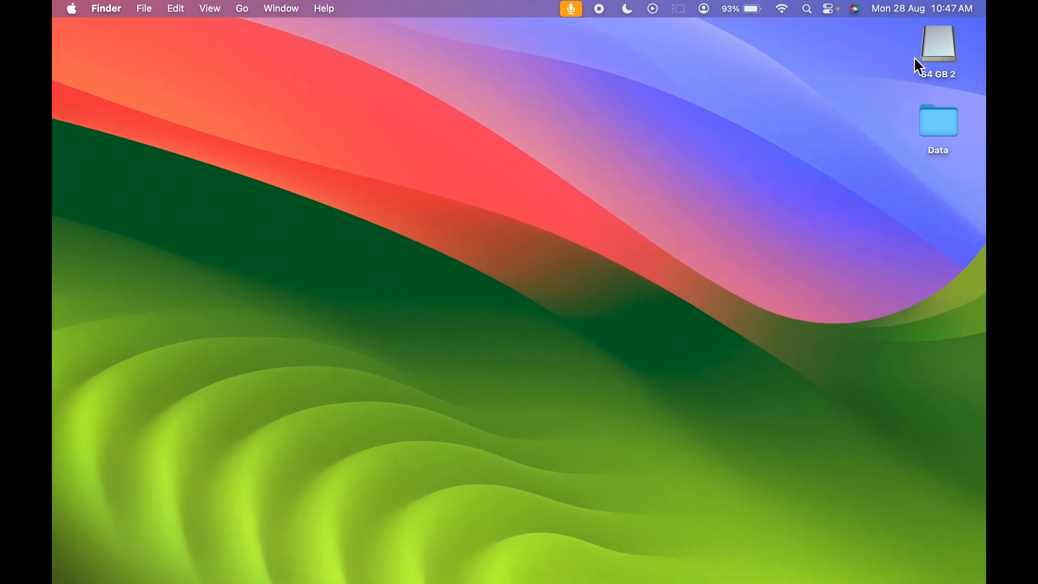
Step: Try ejecting the 64 GB 2 drive from its context menu on the desktop
left_click(938, 44)
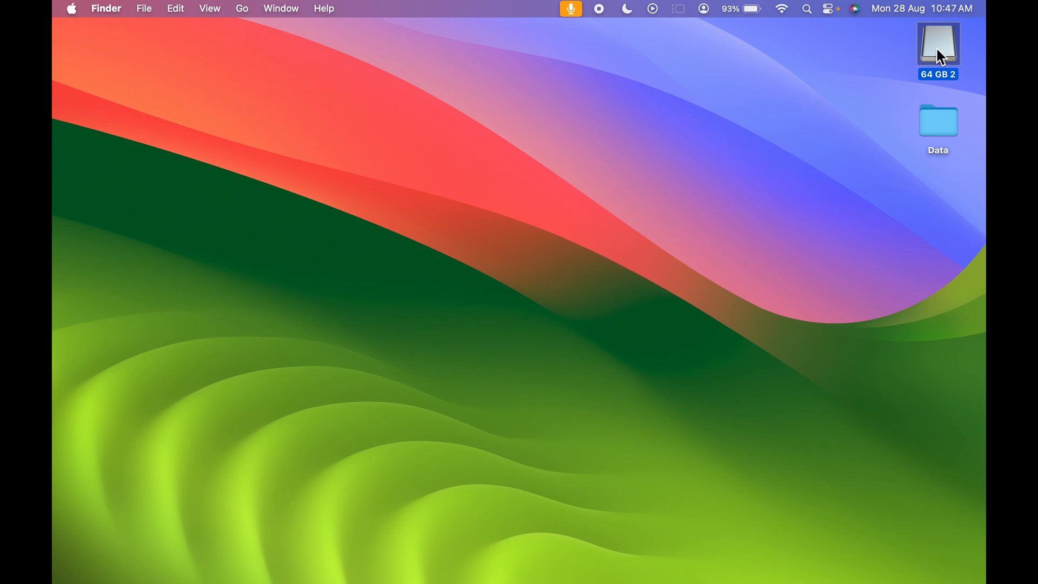
right_click(937, 50)
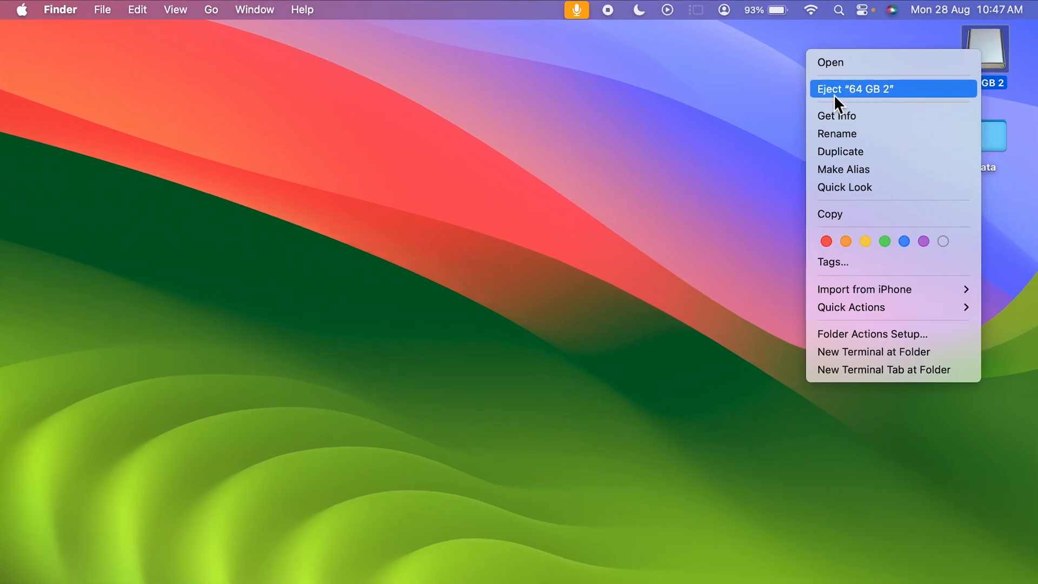
left_click(855, 89)
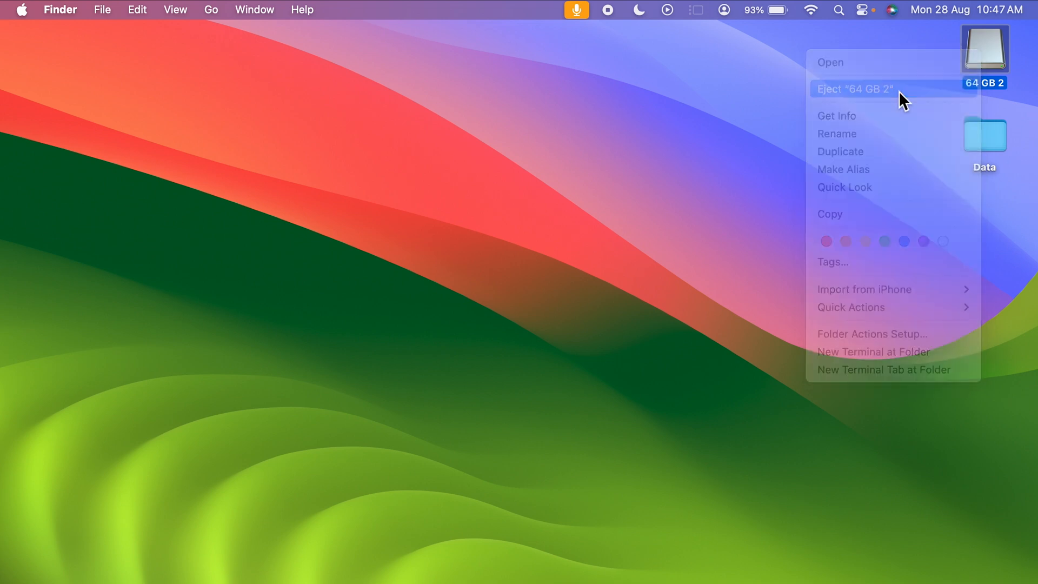
left_click(855, 88)
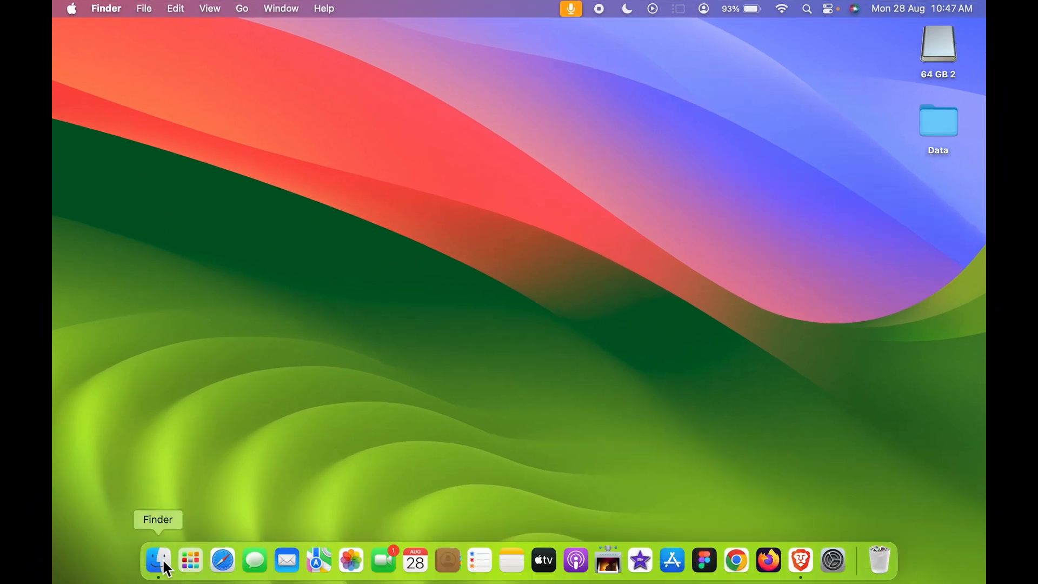
Step: Show the computer's drives in a Finder window and check the 64 GB 2 drive's context menu
left_click(157, 560)
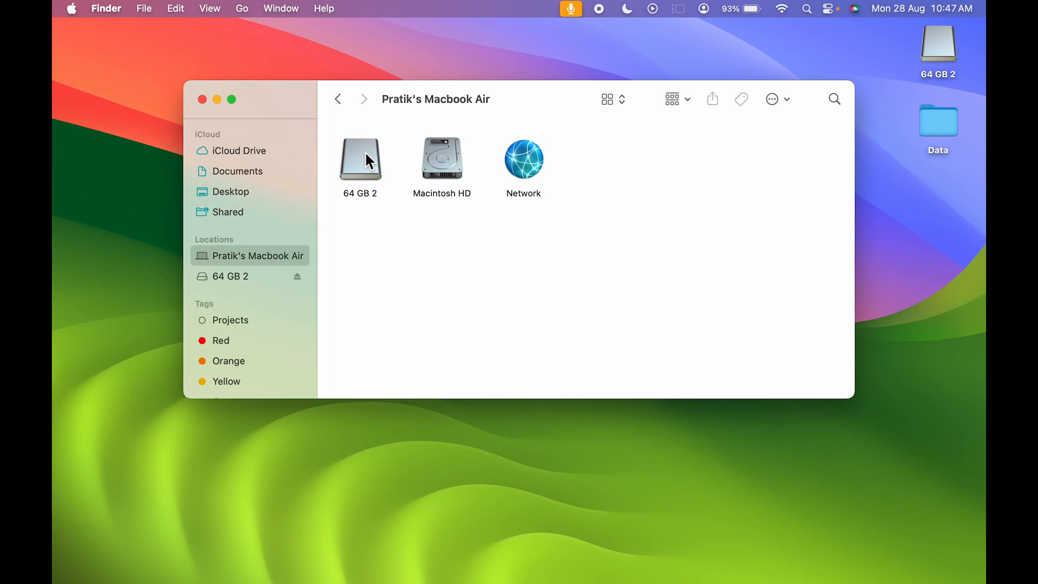
left_click(360, 159)
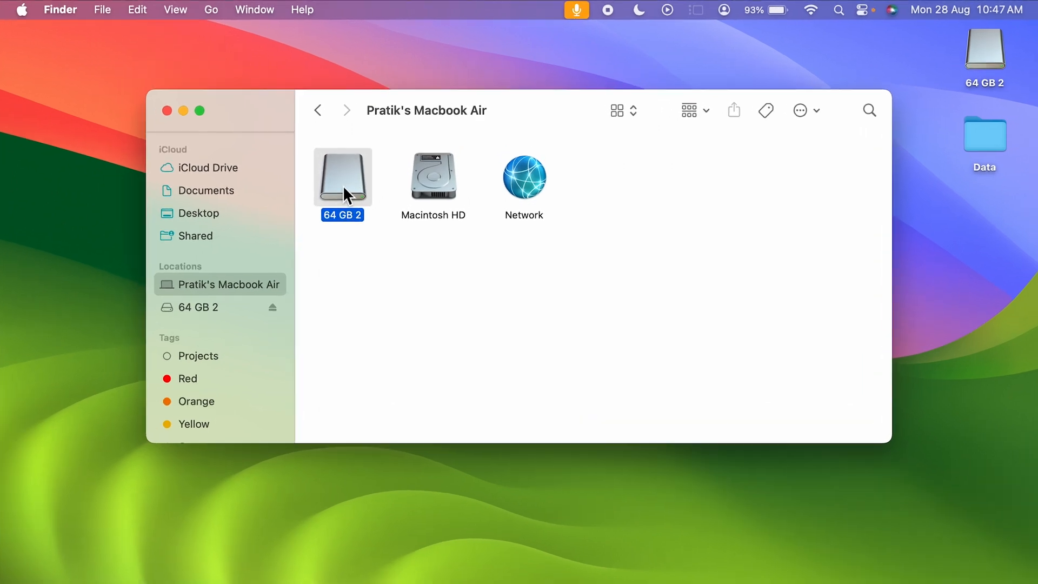
right_click(342, 177)
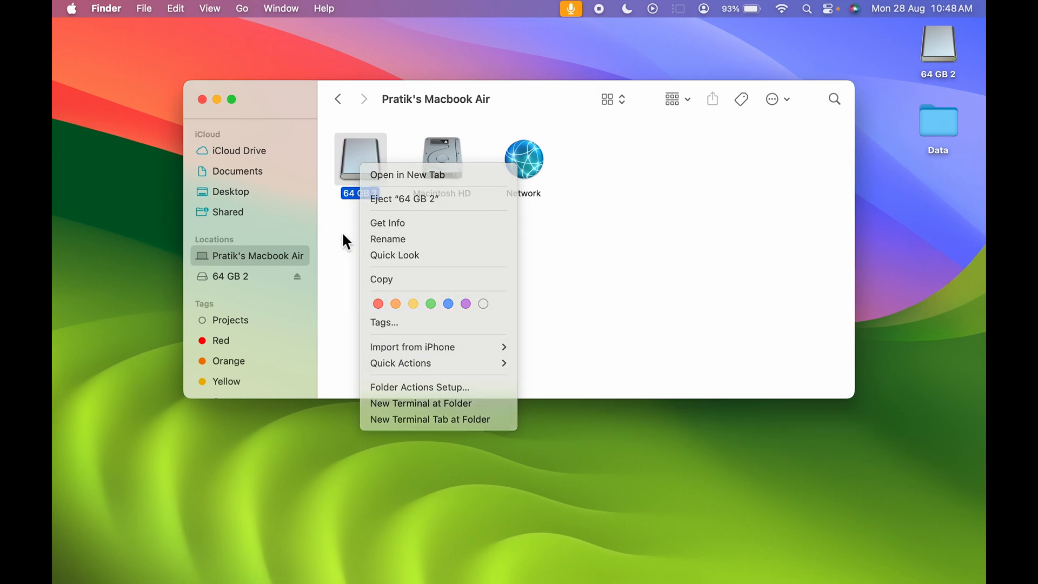
left_click(543, 100)
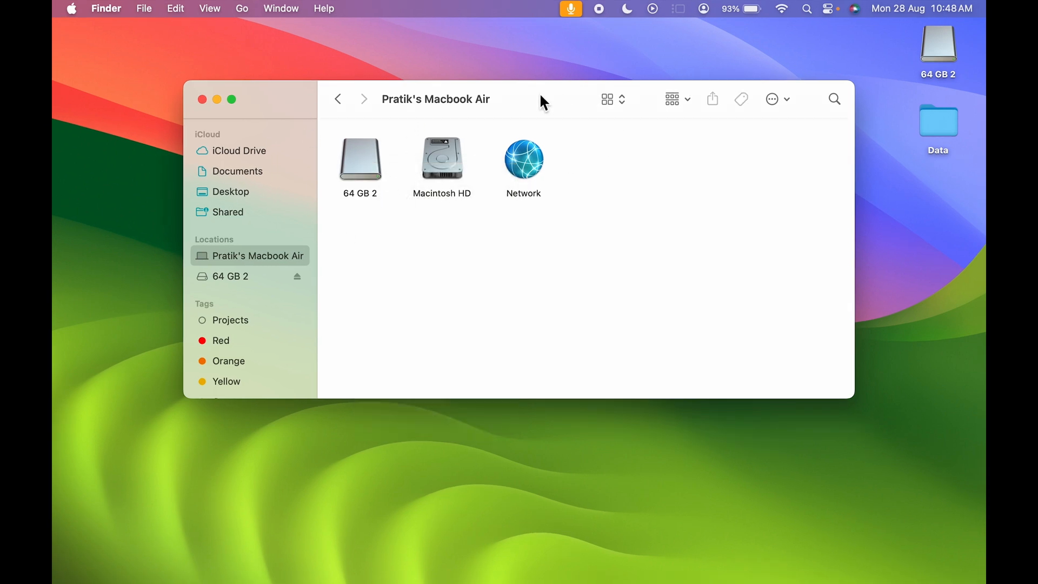
Step: Eject 64 GB 2 from the Finder sidebar and close the window
left_click(229, 276)
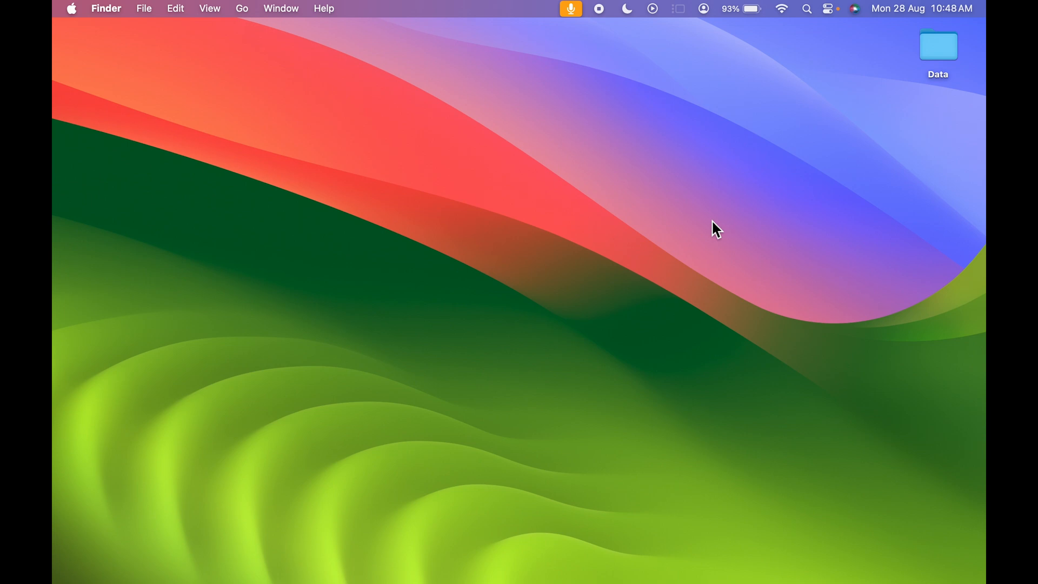
mouse_move(880, 221)
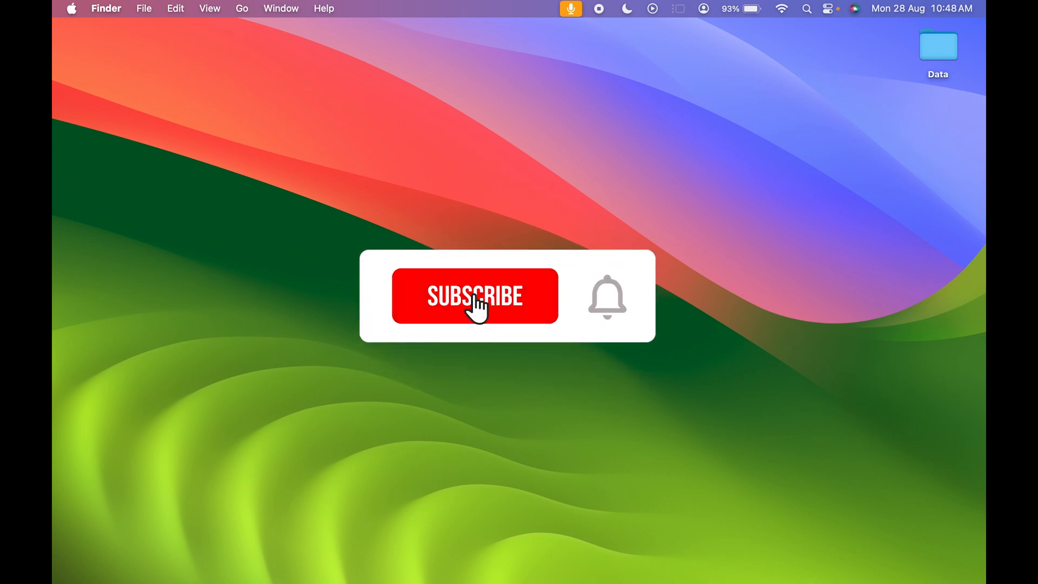
left_click(475, 296)
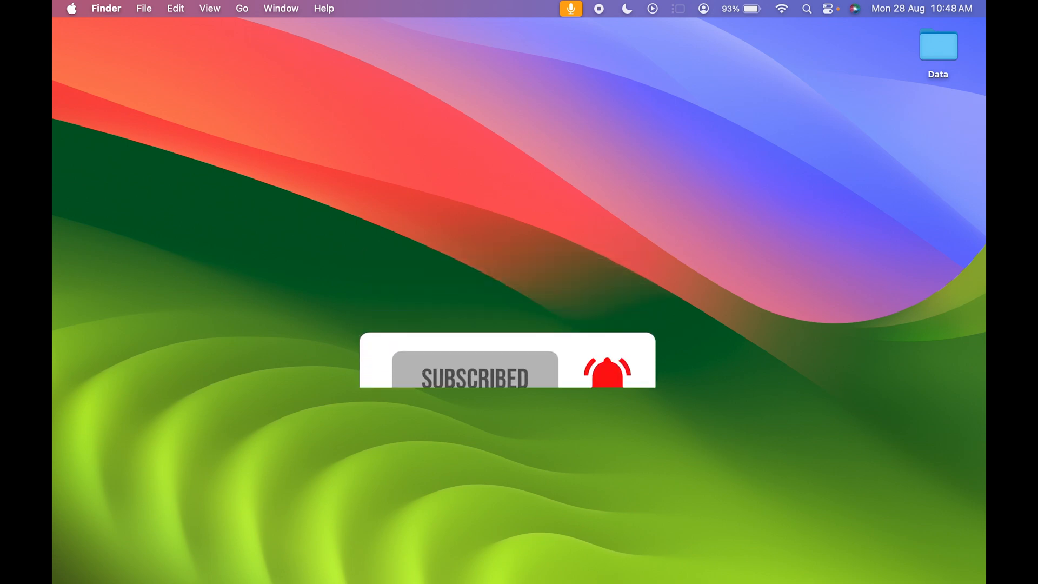